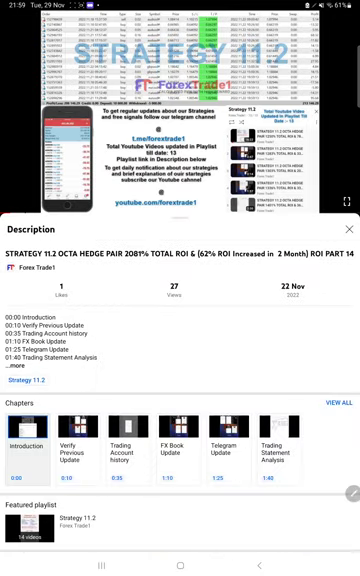
Read the strategy video's description from the part-by-part balances down to the contact links.
{"action": "scroll", "scroll_direction": "down", "scroll_amount": 3}
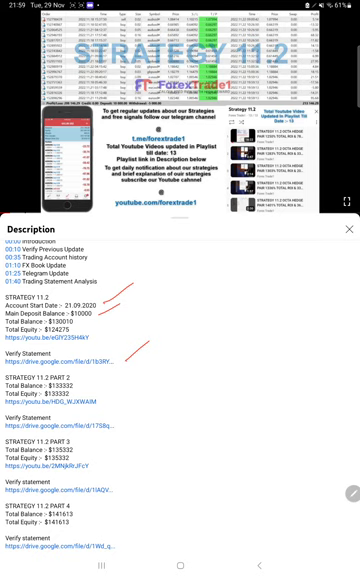
{"action": "scroll", "scroll_direction": "down", "scroll_amount": 3}
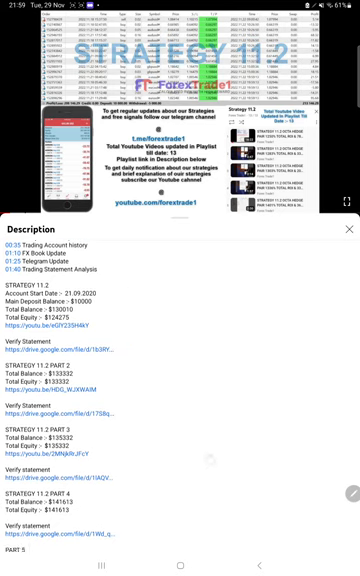
{"action": "scroll", "scroll_direction": "down", "scroll_amount": 3}
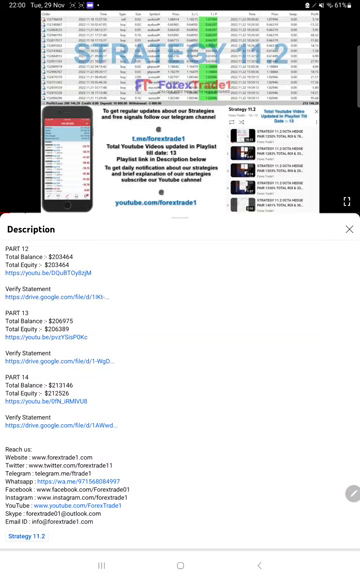
Scroll MetaTrader 4's all-symbols trade history from 2021 closed trades into 2022.
{"action": "left_click", "coordinate": [180, 573]}
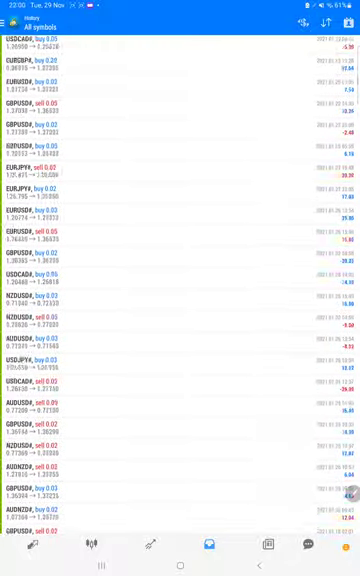
{"action": "scroll", "scroll_direction": "down", "scroll_amount": 3}
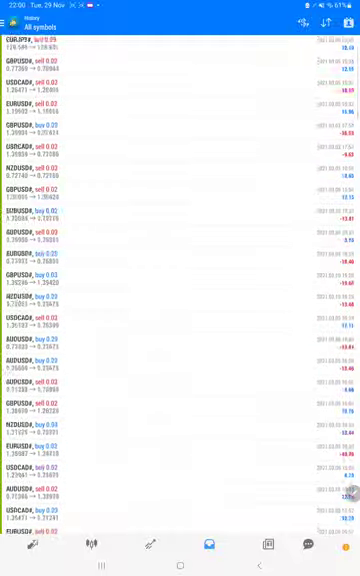
{"action": "scroll", "scroll_direction": "down", "scroll_amount": 3}
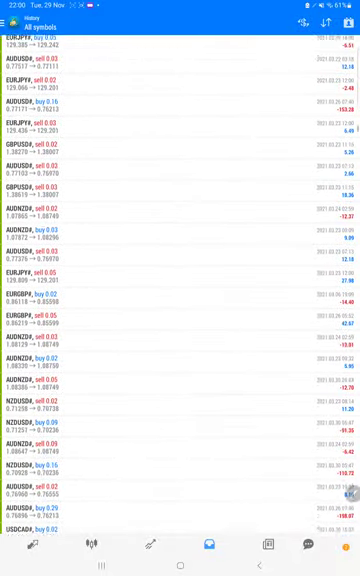
{"action": "scroll", "scroll_direction": "down", "scroll_amount": 3}
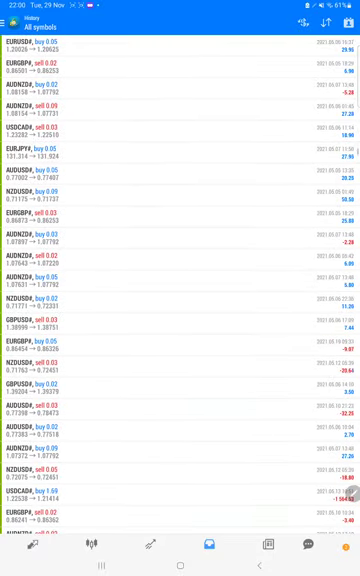
{"action": "scroll", "scroll_direction": "down", "scroll_amount": 3}
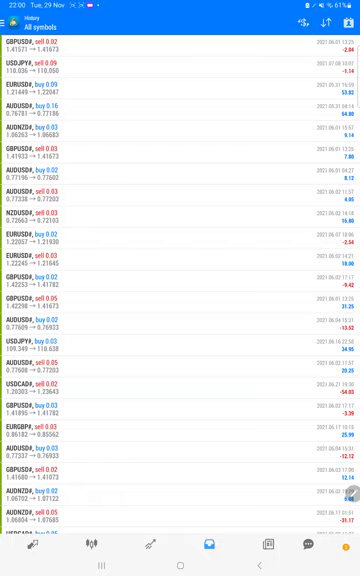
{"action": "scroll", "scroll_direction": "down", "scroll_amount": 3}
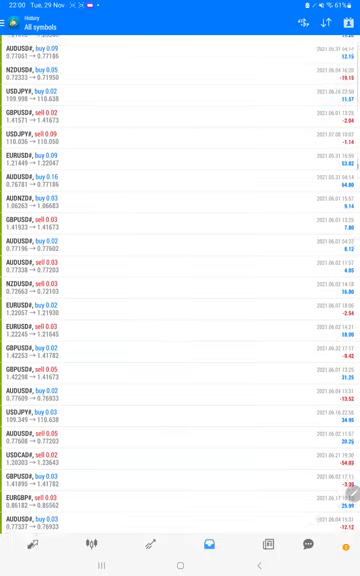
{"action": "scroll", "scroll_direction": "down", "scroll_amount": 3}
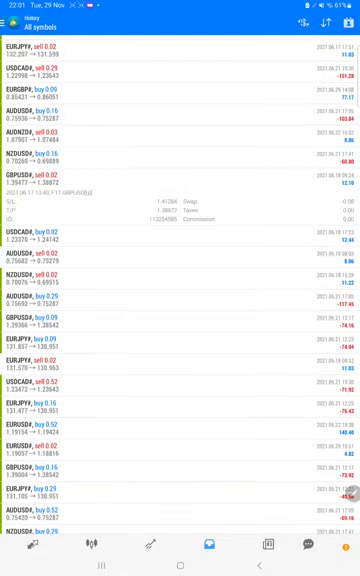
{"action": "scroll", "scroll_direction": "down", "scroll_amount": 3}
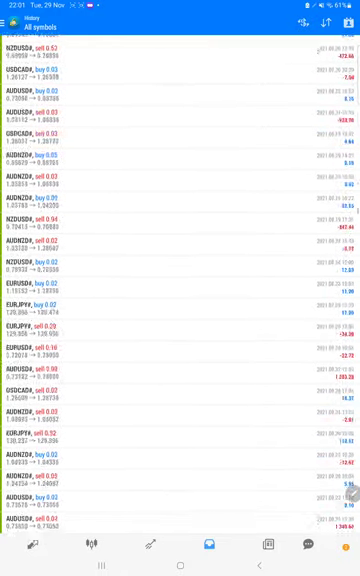
{"action": "scroll", "scroll_direction": "down", "scroll_amount": 3}
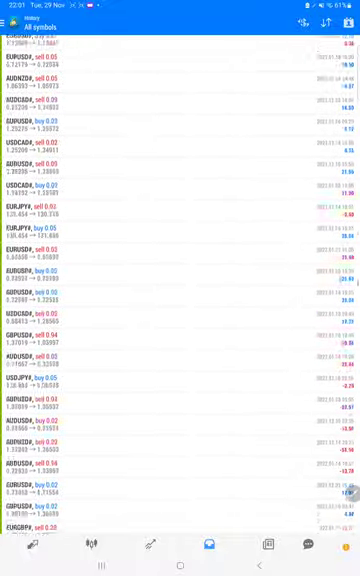
{"action": "scroll", "scroll_direction": "down", "scroll_amount": 3}
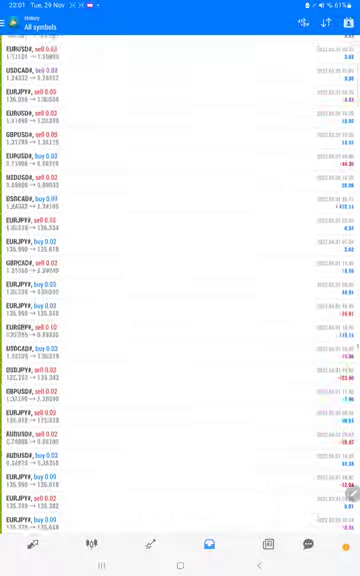
{"action": "scroll", "scroll_direction": "down", "scroll_amount": 3}
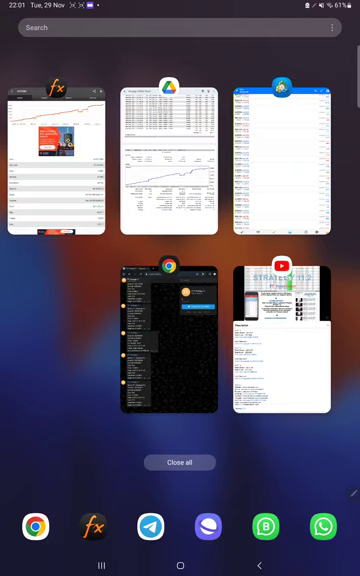
Review FX Book stats (+2,151.58% gain, 54.14% drawdown), then check the empty Orders list.
{"action": "left_click", "coordinate": [55, 150]}
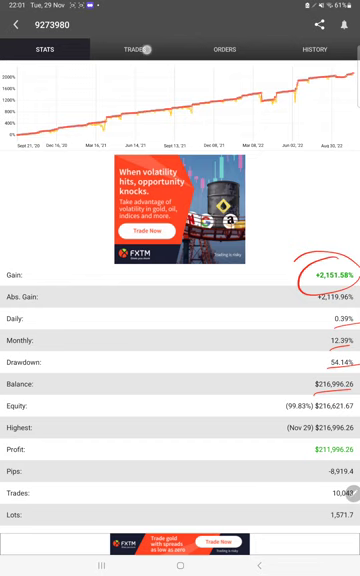
{"action": "left_click", "coordinate": [134, 50]}
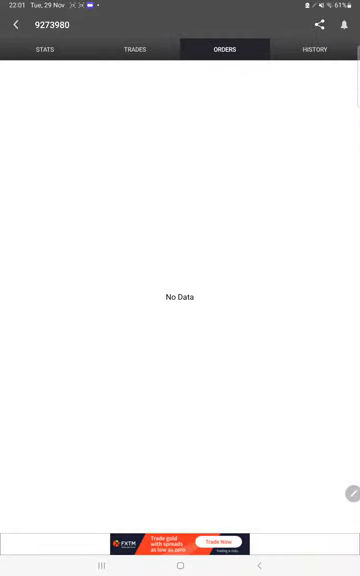
Scroll FX Book's History list of closed trades with directions, lot sizes and profits.
{"action": "left_click", "coordinate": [315, 49]}
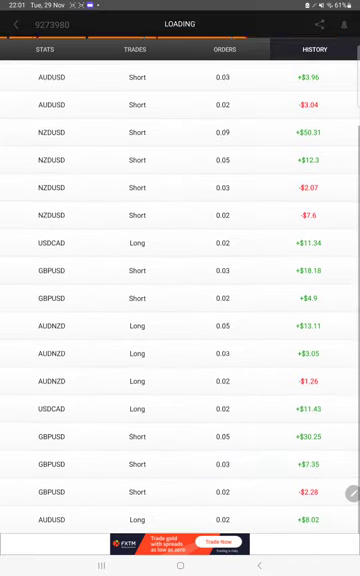
{"action": "scroll", "scroll_direction": "down", "scroll_amount": 3}
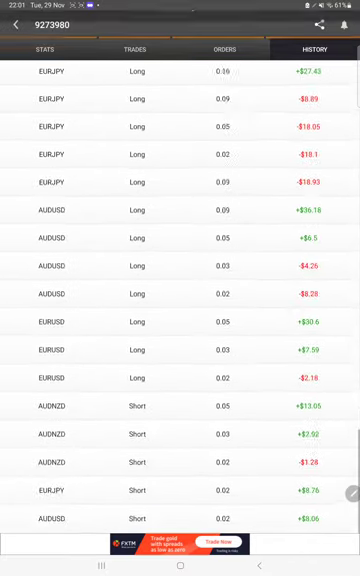
{"action": "scroll", "scroll_direction": "down", "scroll_amount": 3}
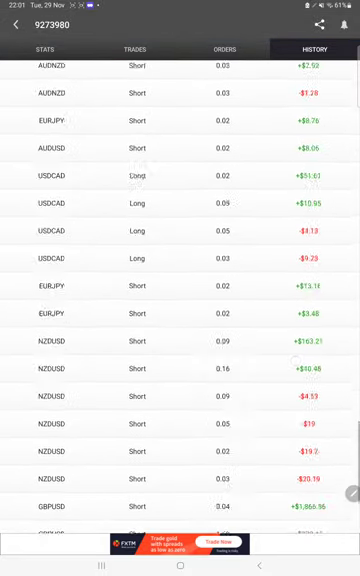
{"action": "scroll", "scroll_direction": "down", "scroll_amount": 3}
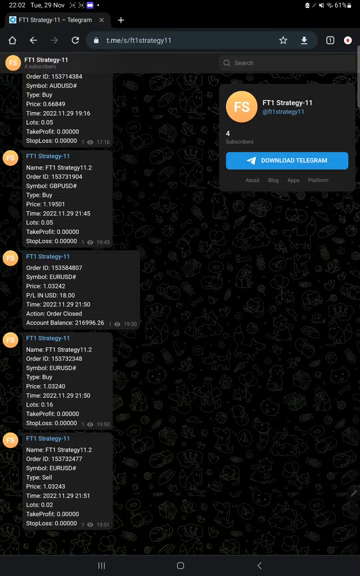
Scroll the FT1 Strategy-11 signals and select a word in the EURUSD buy message.
{"action": "scroll", "scroll_direction": "down", "scroll_amount": 3}
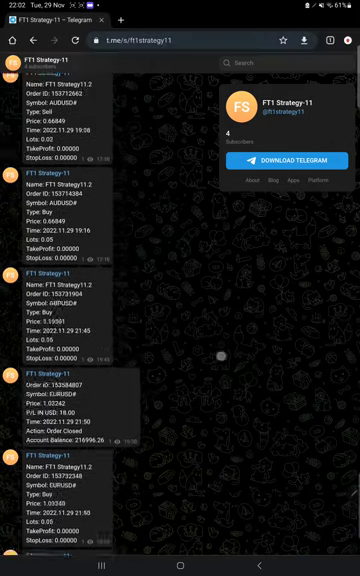
{"action": "scroll", "scroll_direction": "down", "scroll_amount": 3}
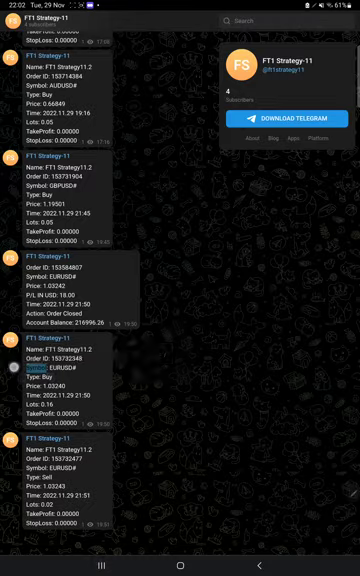
{"action": "double_click", "coordinate": [42, 385]}
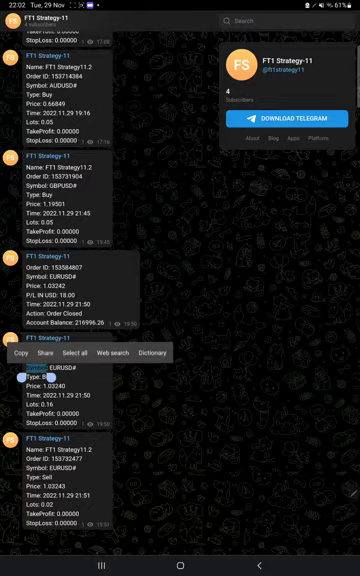